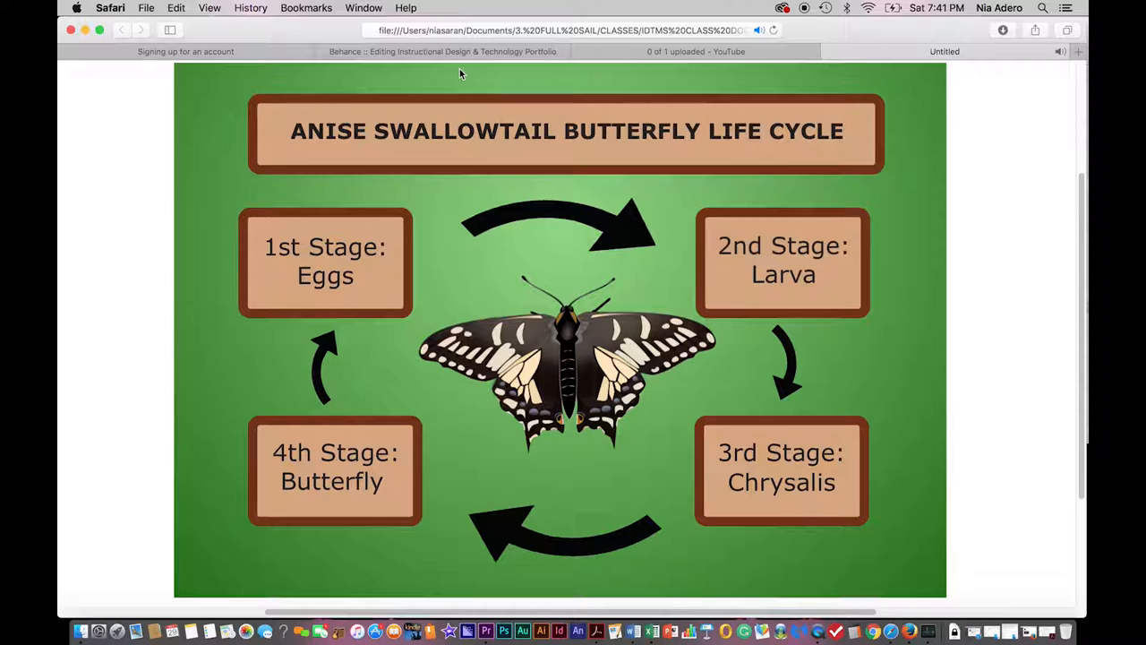
mouse_move(149, 295)
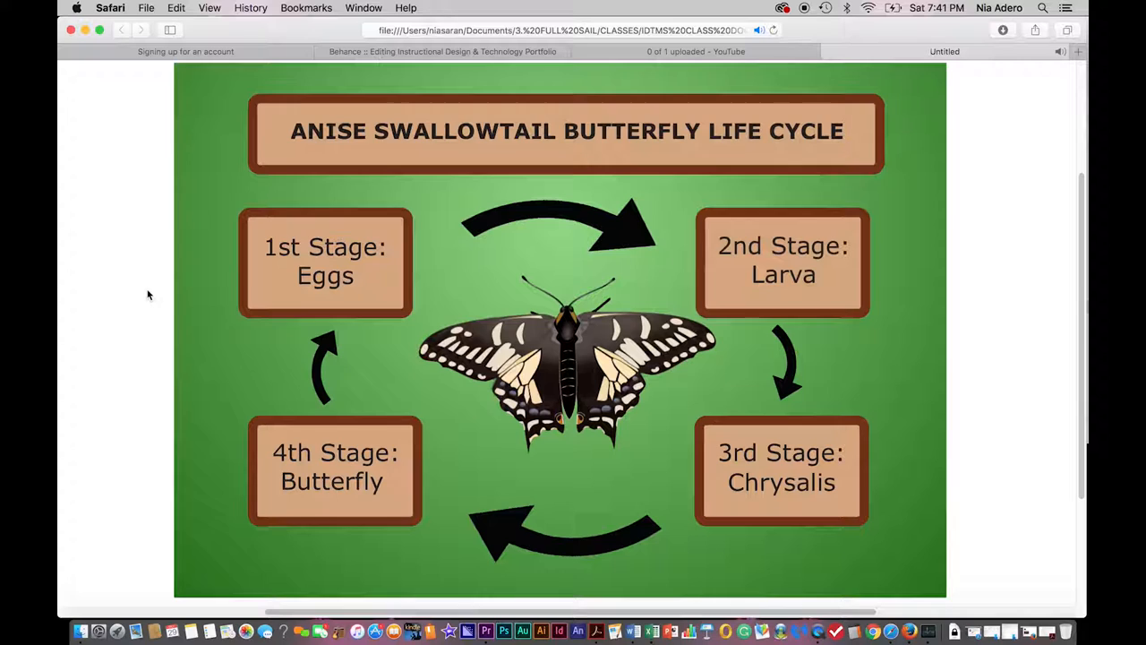
Go from the main menu slide to the 1st Stage: Eggs screen showing magnified eggs on a leaf.
left_click(326, 261)
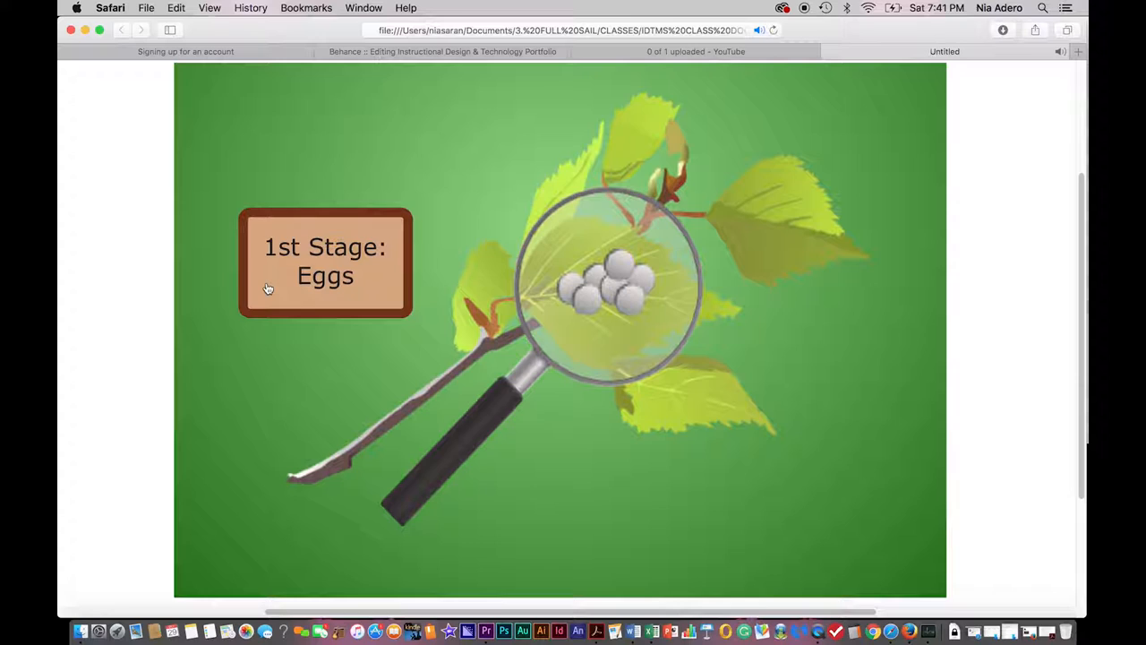